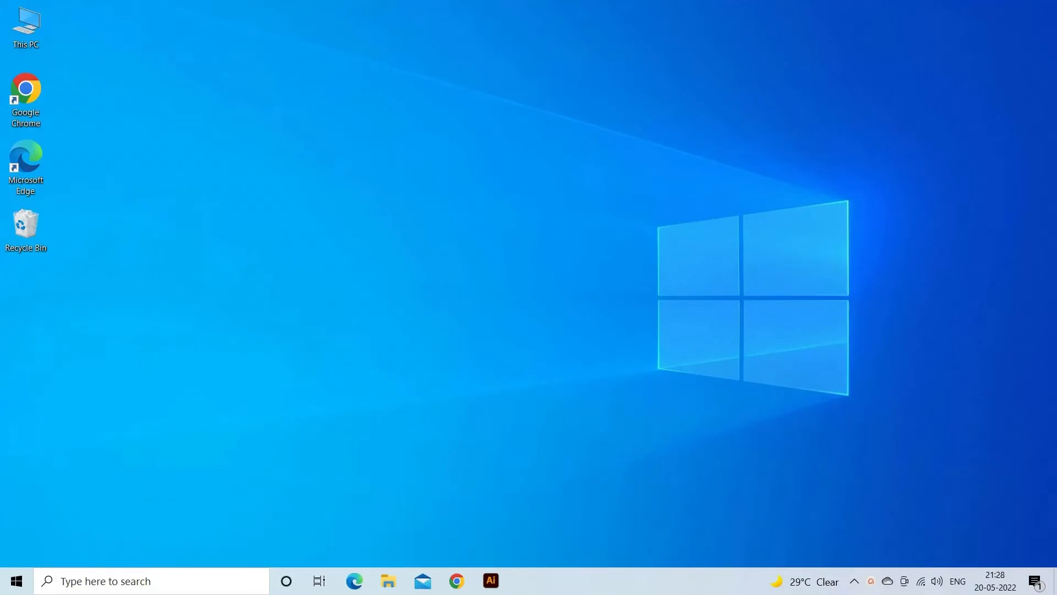
pyautogui.moveTo(736, 241)
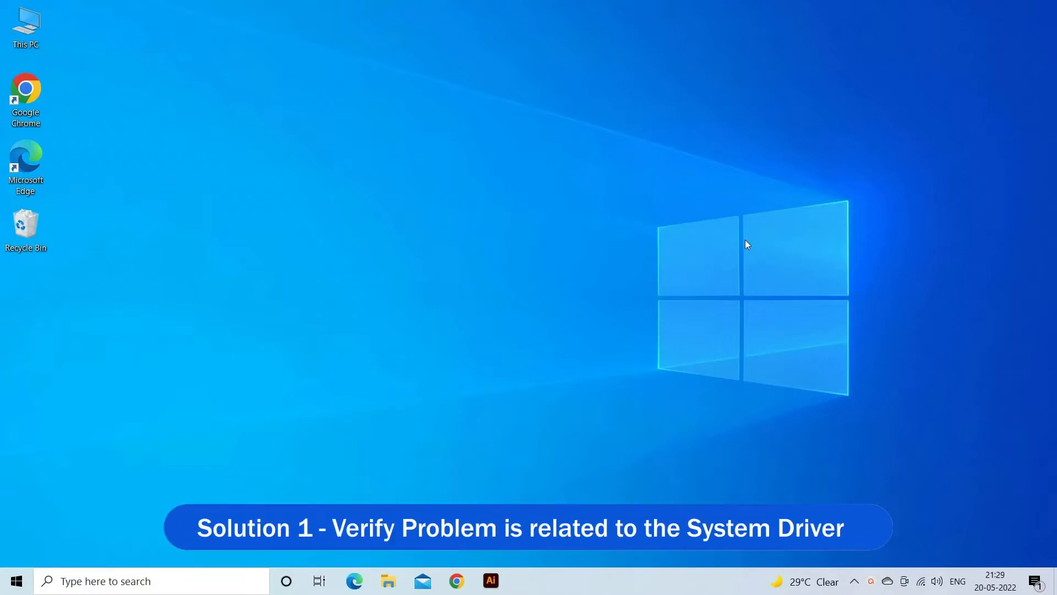
pyautogui.moveTo(829, 236)
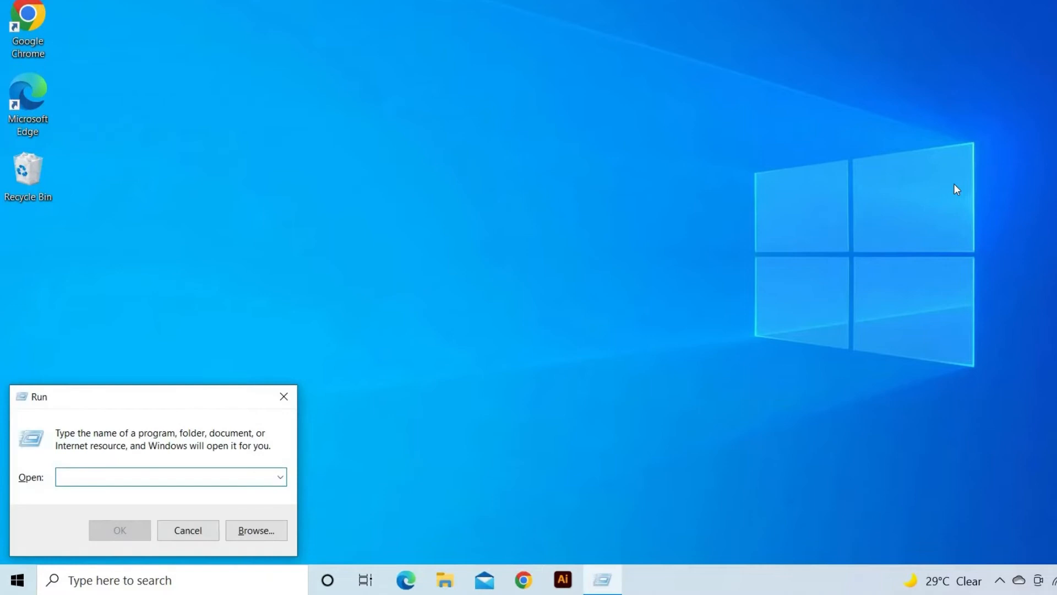
# - Run devmgmt.msc from the Run box to launch Device Manager
pyautogui.write('dev')
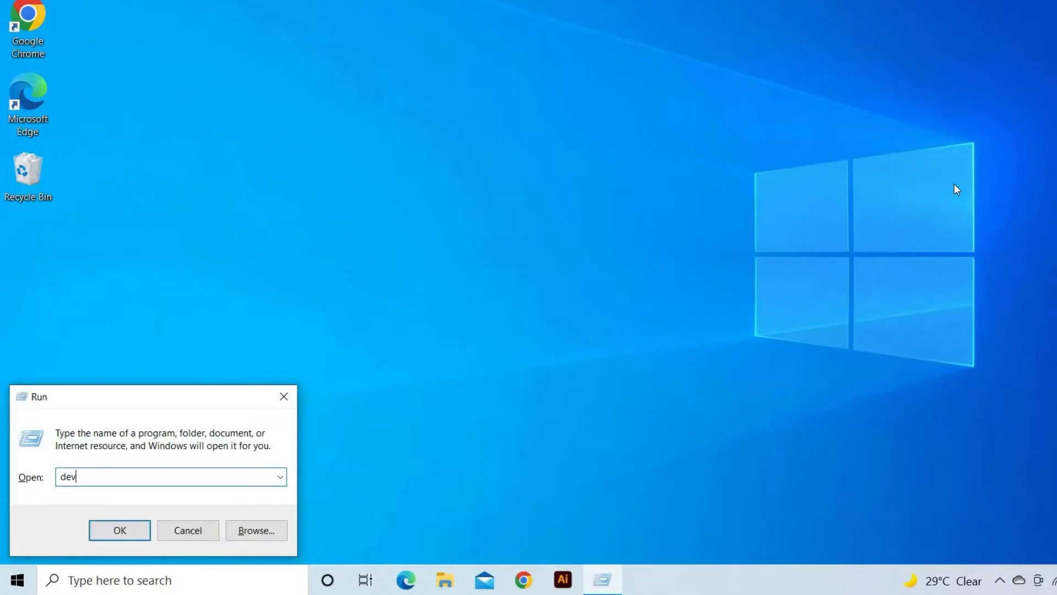
pyautogui.write('mgmt.')
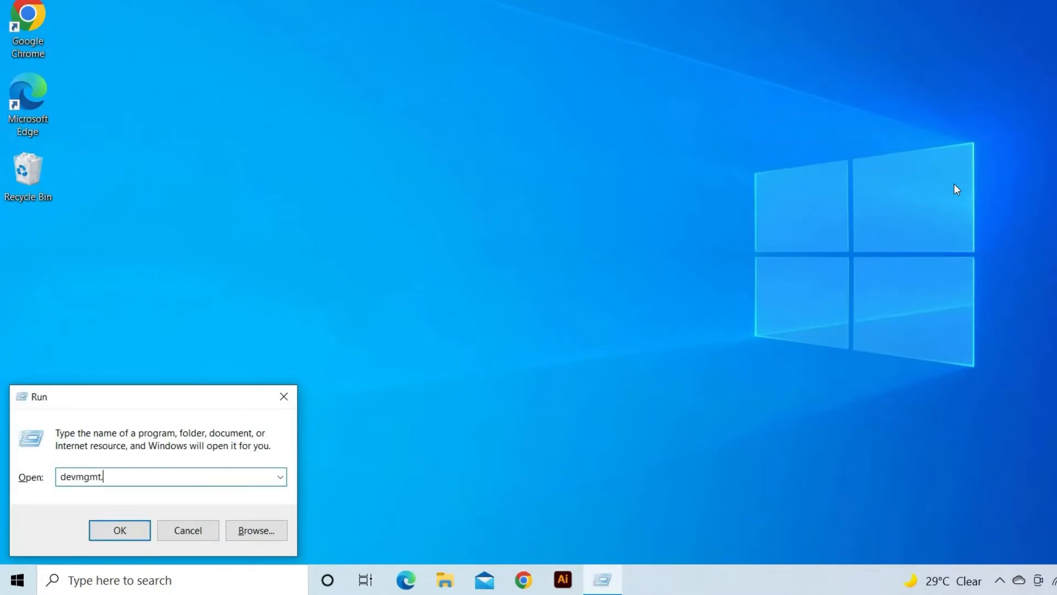
pyautogui.click(119, 530)
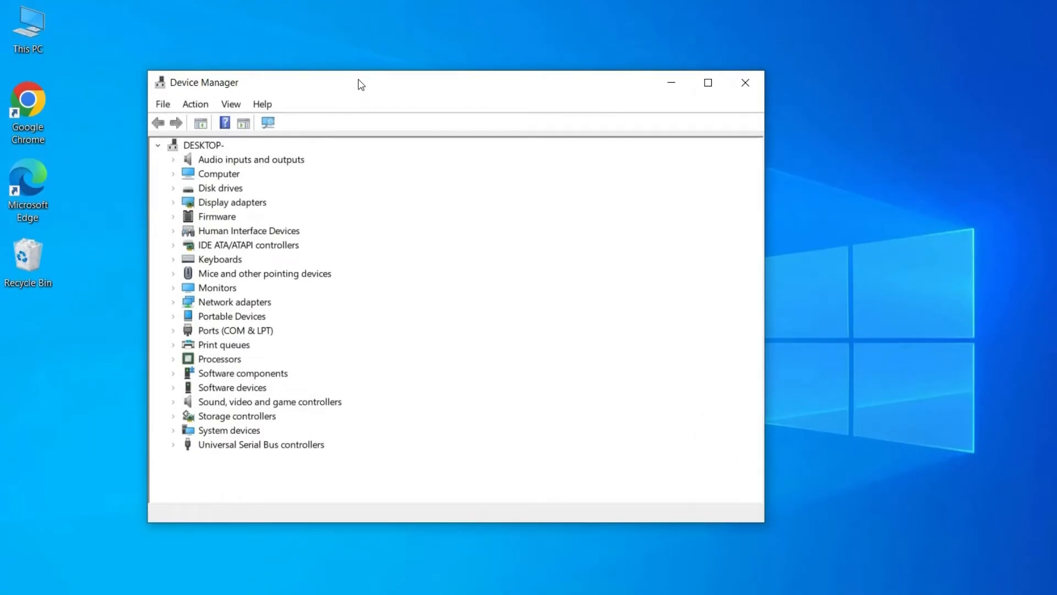
pyautogui.moveTo(391, 372)
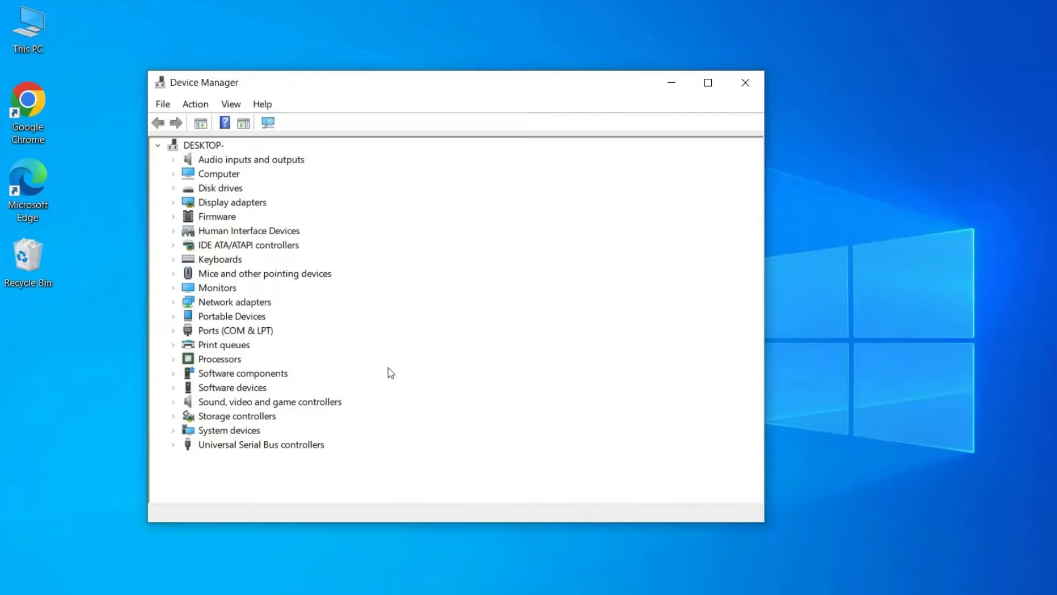
# - Expand Sound, video and game controllers, select Realtek(R) Audio, then close Device Manager
pyautogui.click(269, 401)
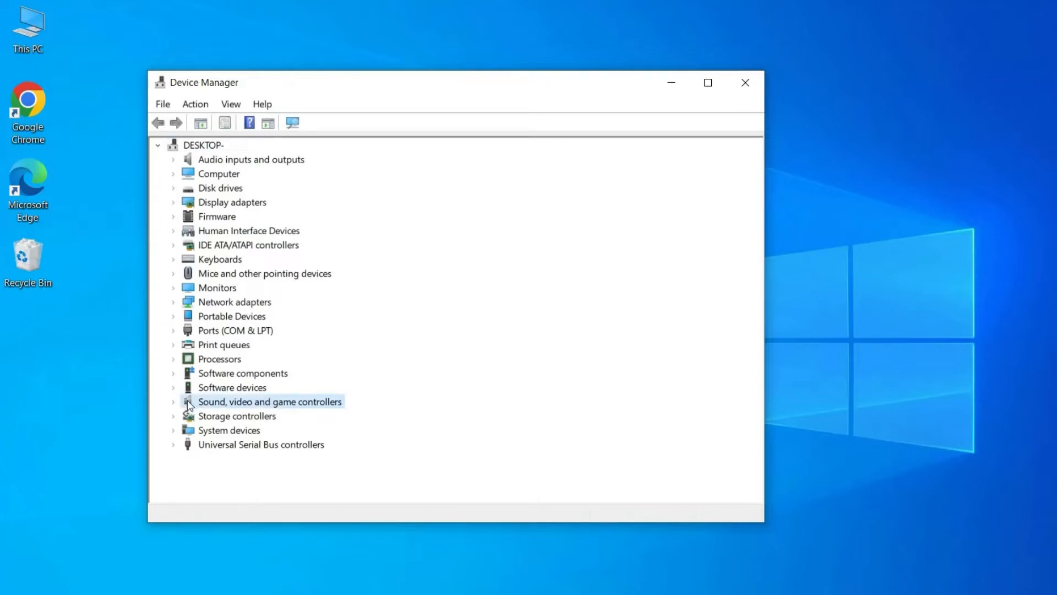
pyautogui.moveTo(185, 407)
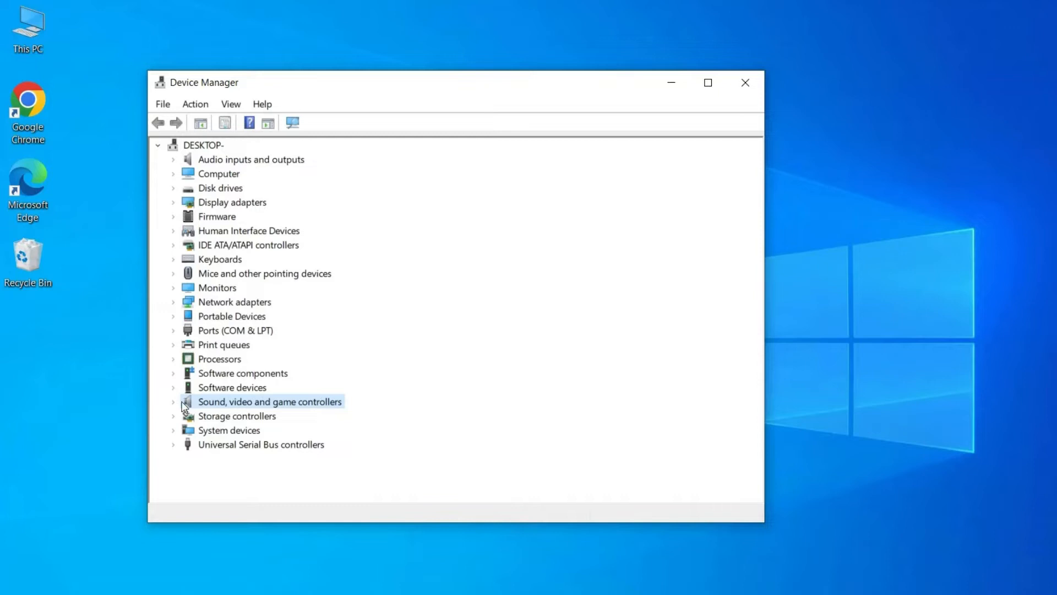
pyautogui.click(173, 402)
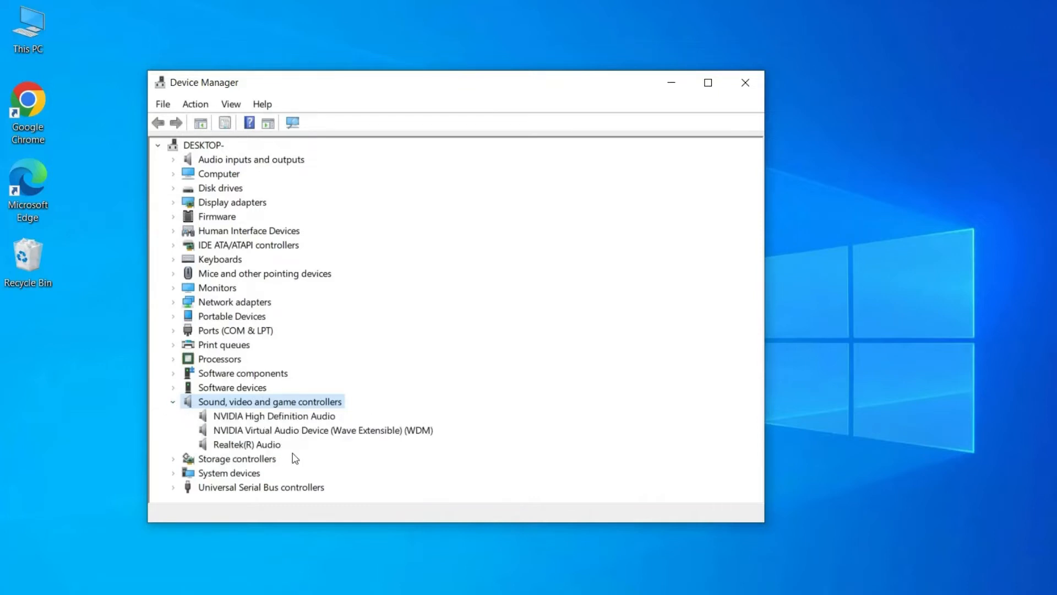
pyautogui.moveTo(255, 449)
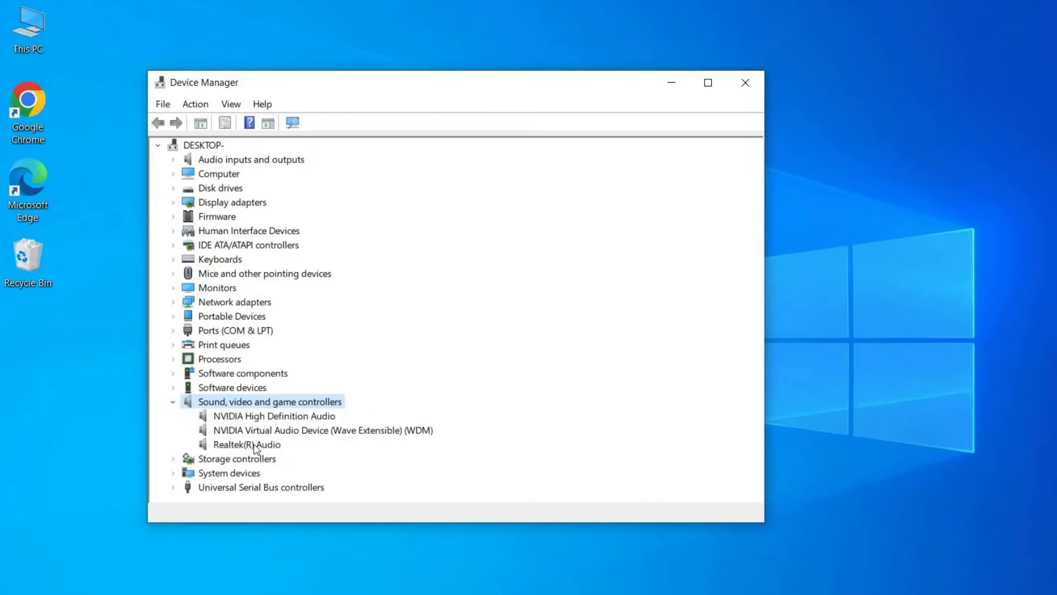
pyautogui.moveTo(246, 444)
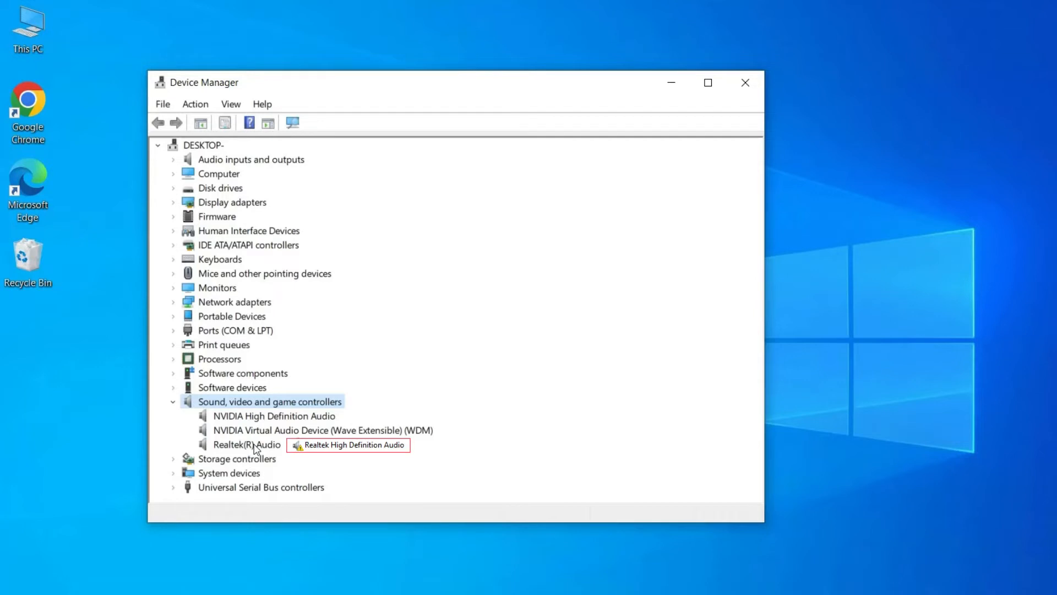
pyautogui.click(246, 444)
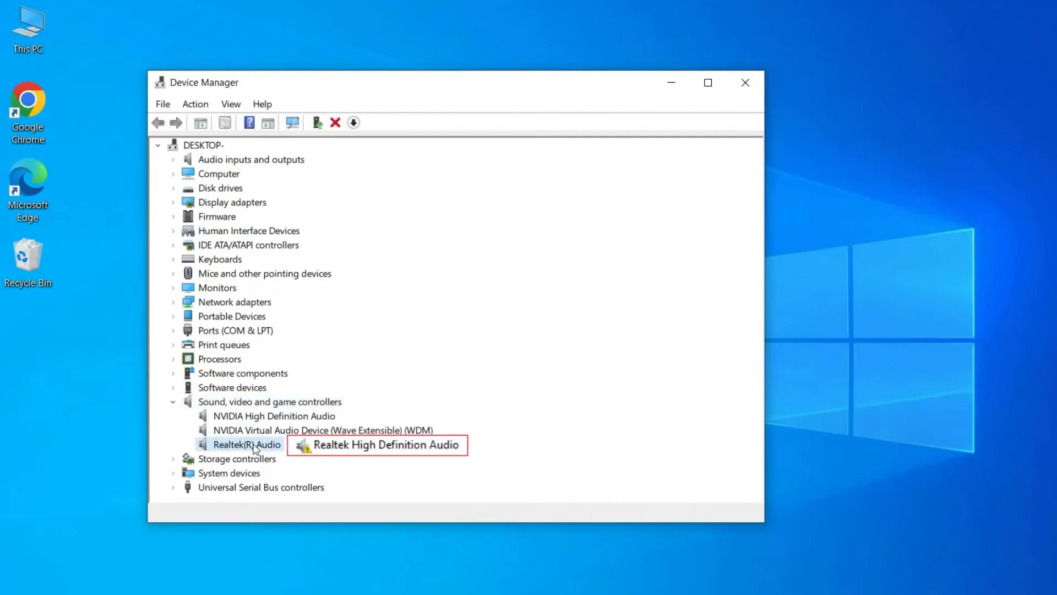
pyautogui.click(745, 82)
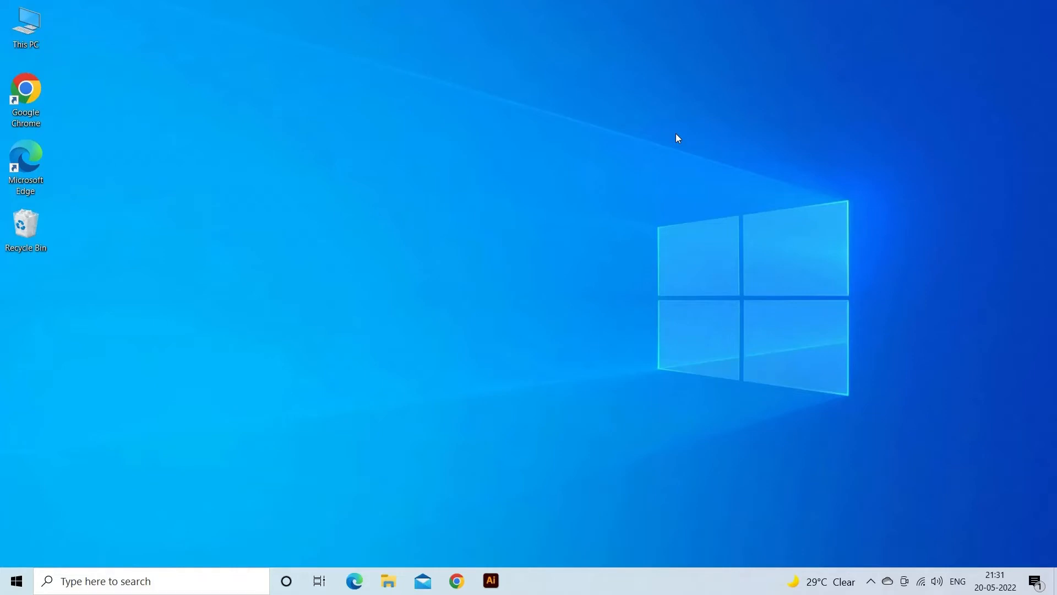
# - Reopen Device Manager from the Start quick menu and bring up Realtek(R) Audio's actions
pyautogui.rightClick(16, 580)
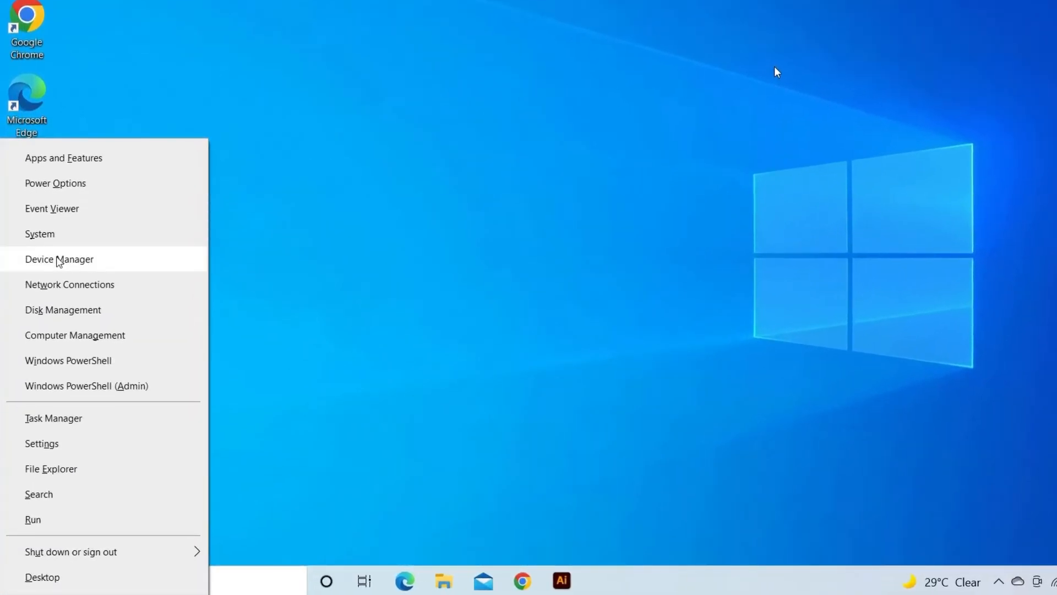
pyautogui.click(59, 259)
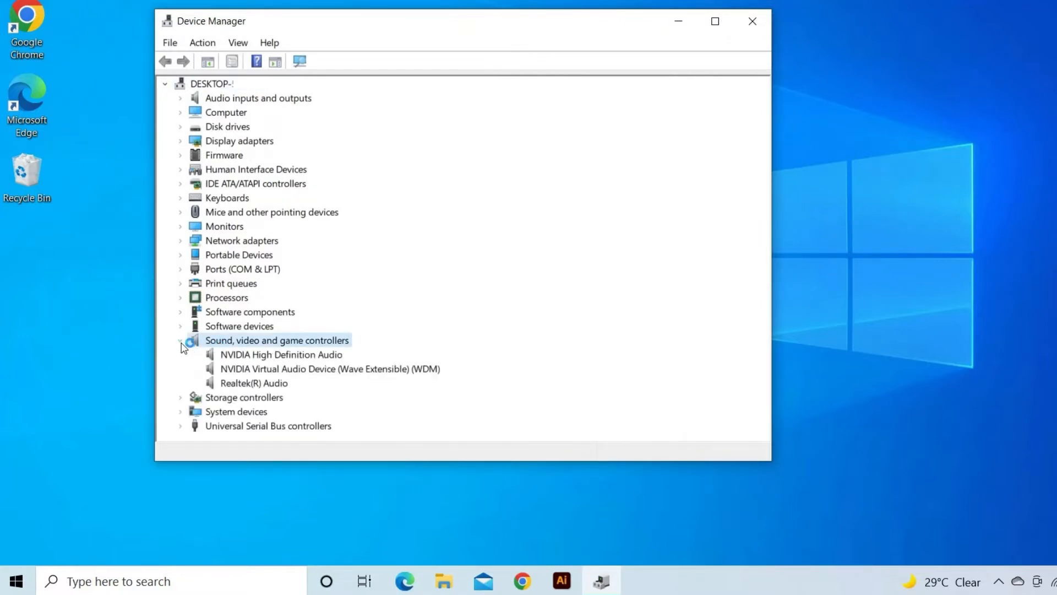
pyautogui.click(254, 382)
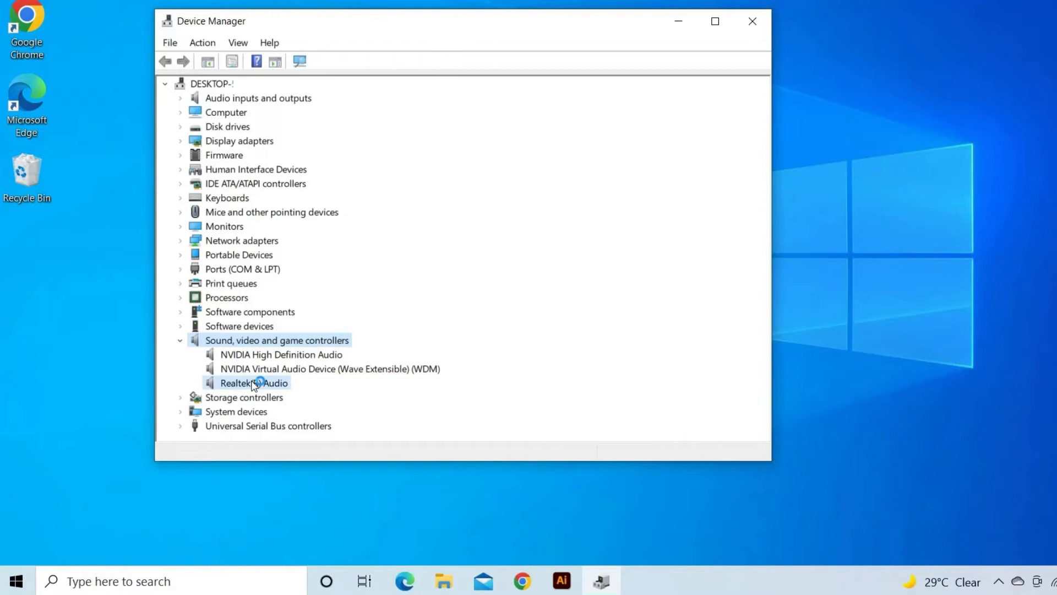
pyautogui.rightClick(254, 382)
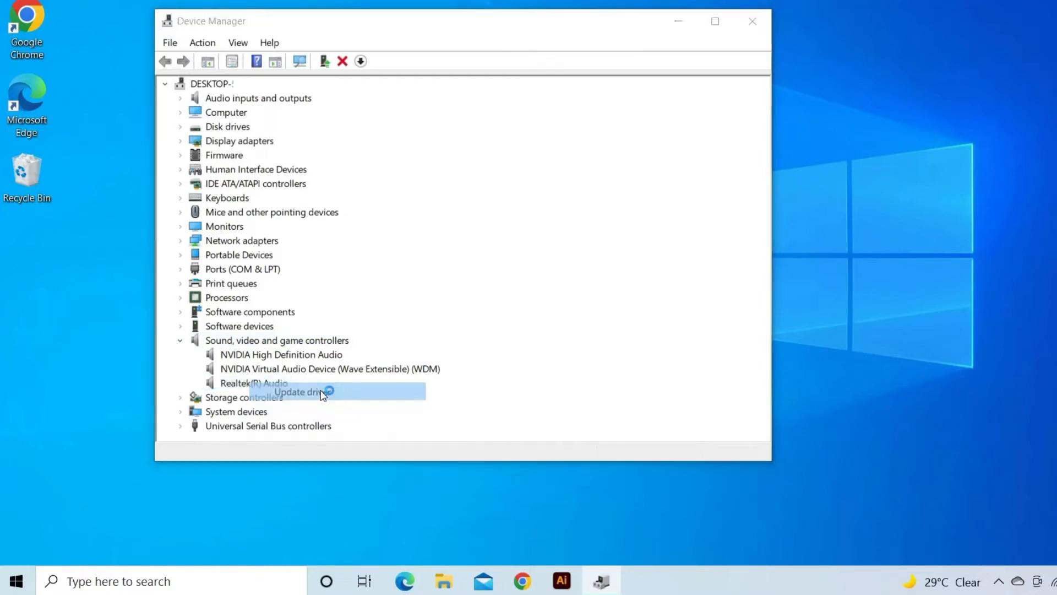
# - Search automatically for a Realtek(R) Audio driver and dismiss the 'already installed' report
pyautogui.click(299, 392)
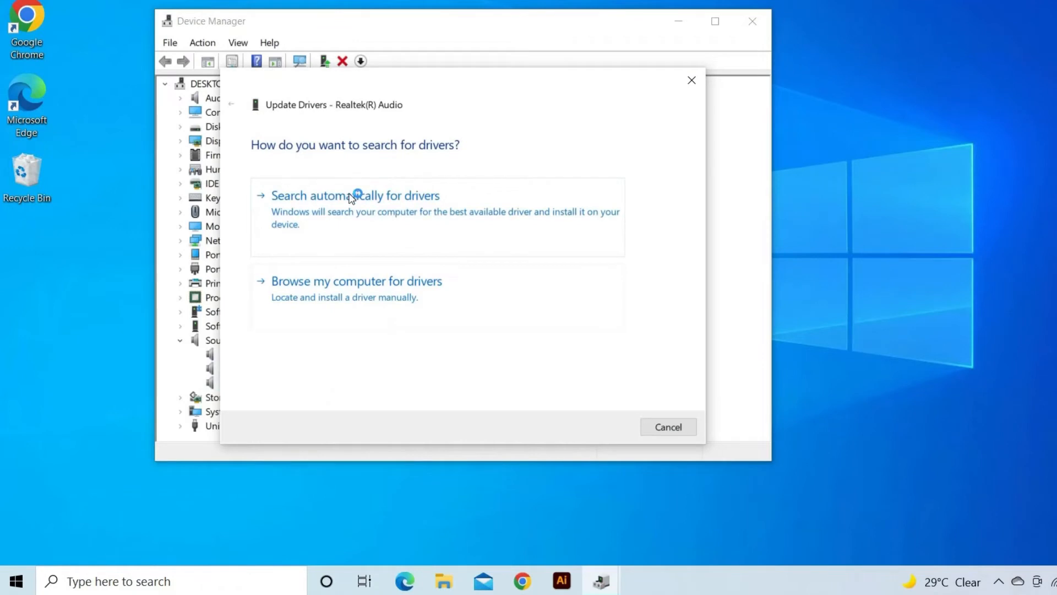
pyautogui.click(354, 196)
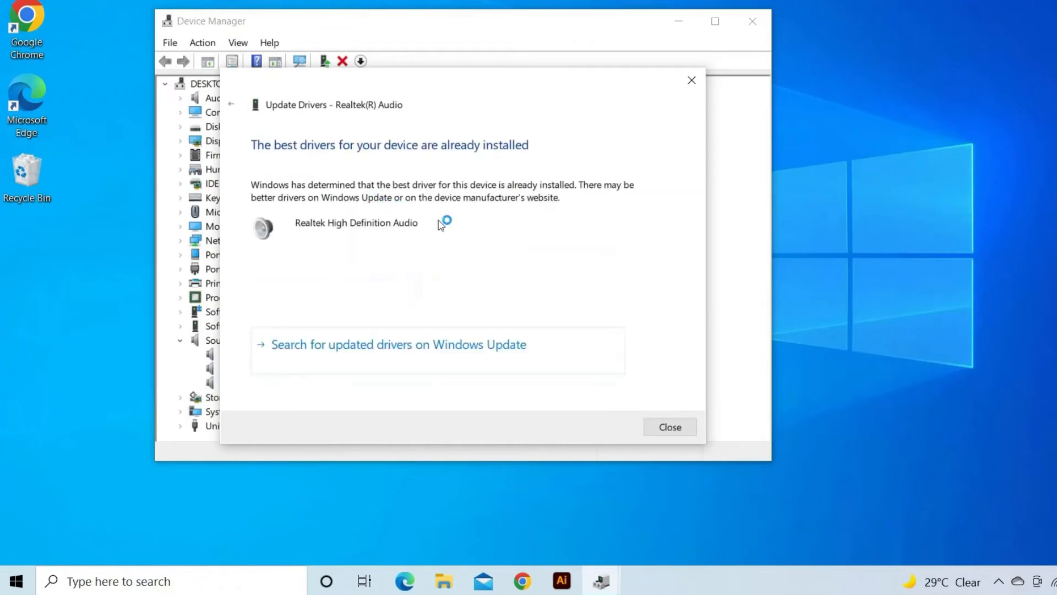
pyautogui.moveTo(495, 244)
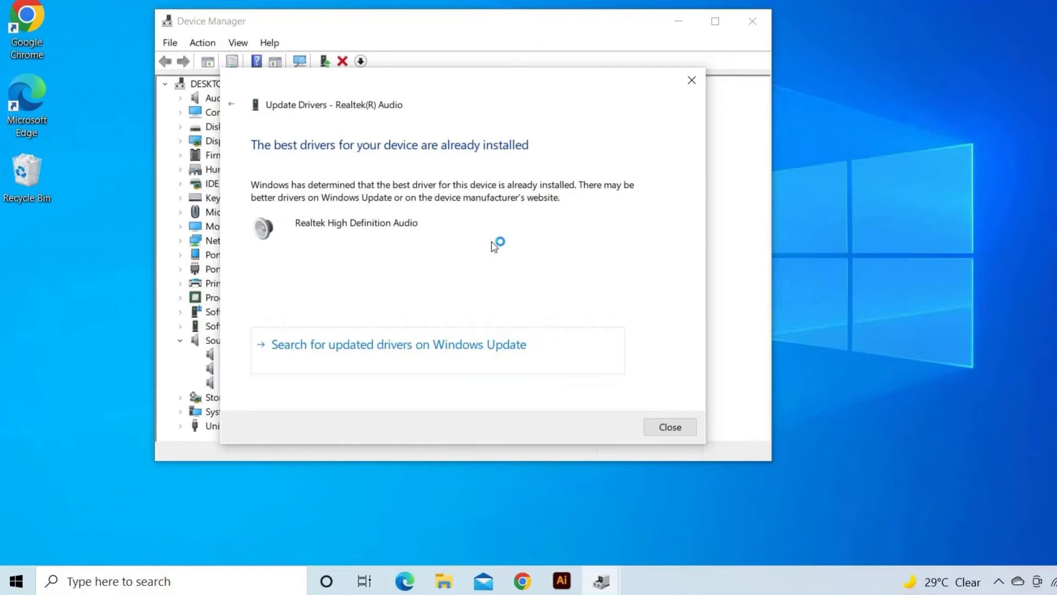
pyautogui.click(668, 426)
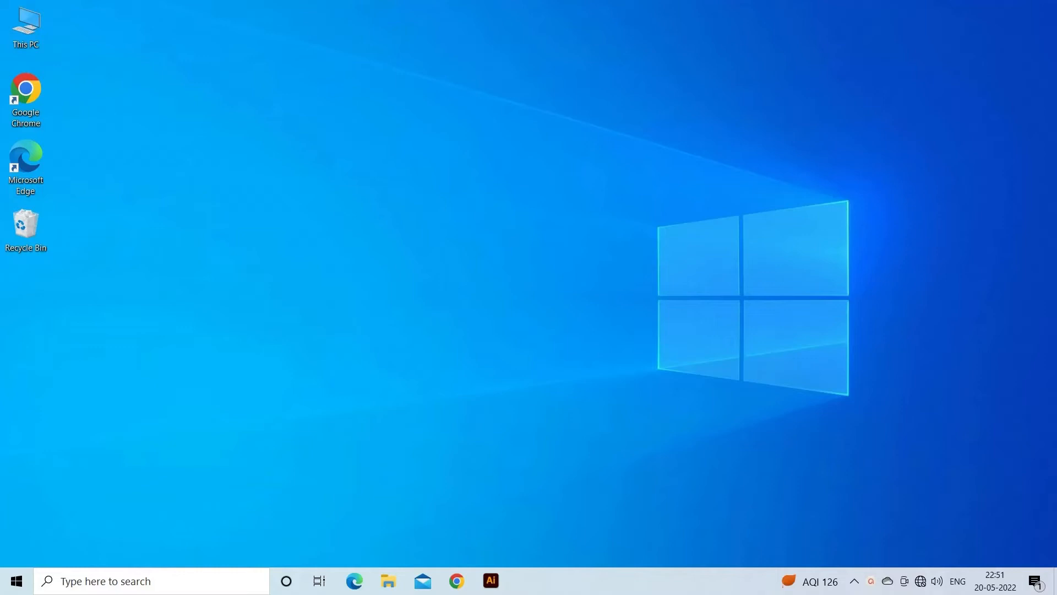
pyautogui.moveTo(1025, 355)
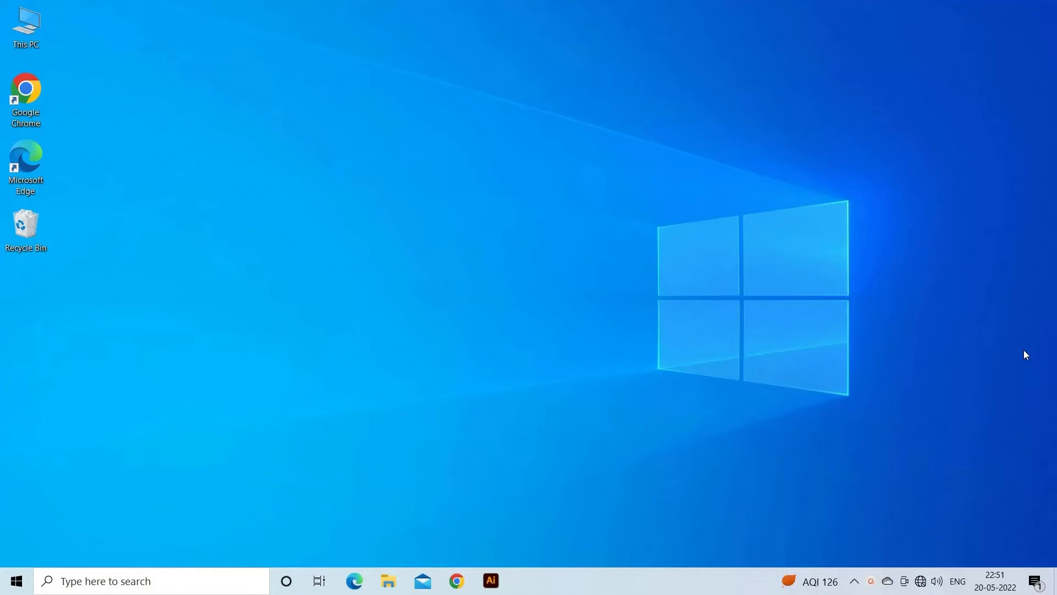
# - Reopen Device Manager from the Start quick menu and show Realtek(R) Audio's action menu
pyautogui.rightClick(15, 581)
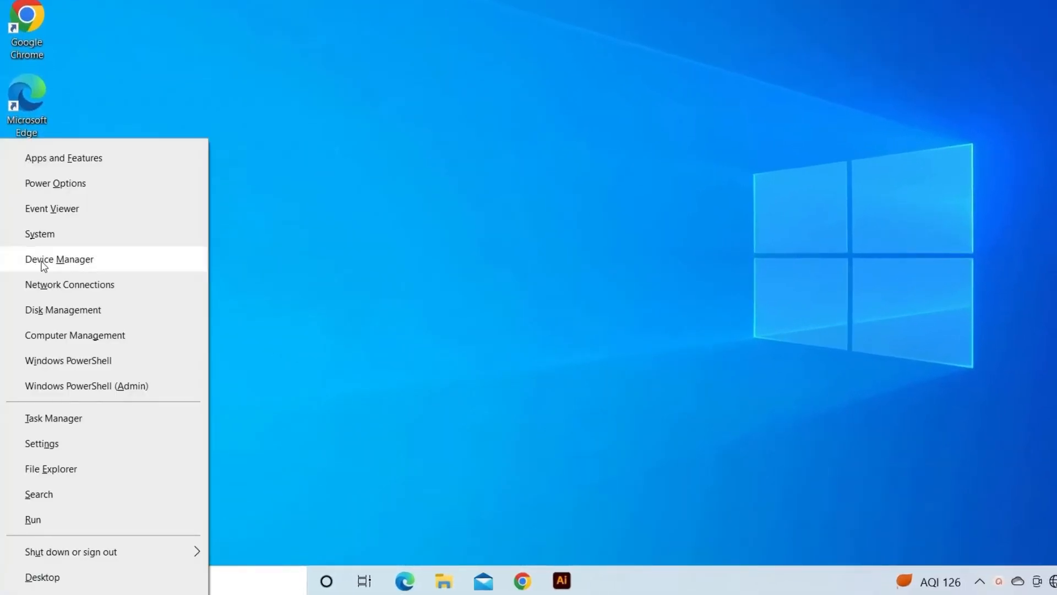
pyautogui.click(60, 259)
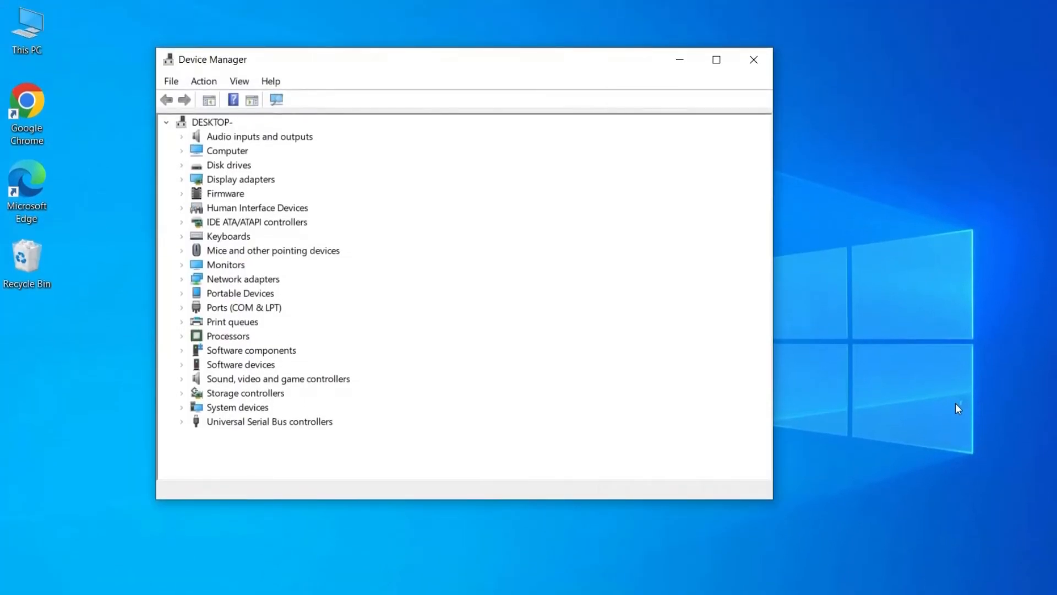
pyautogui.moveTo(189, 381)
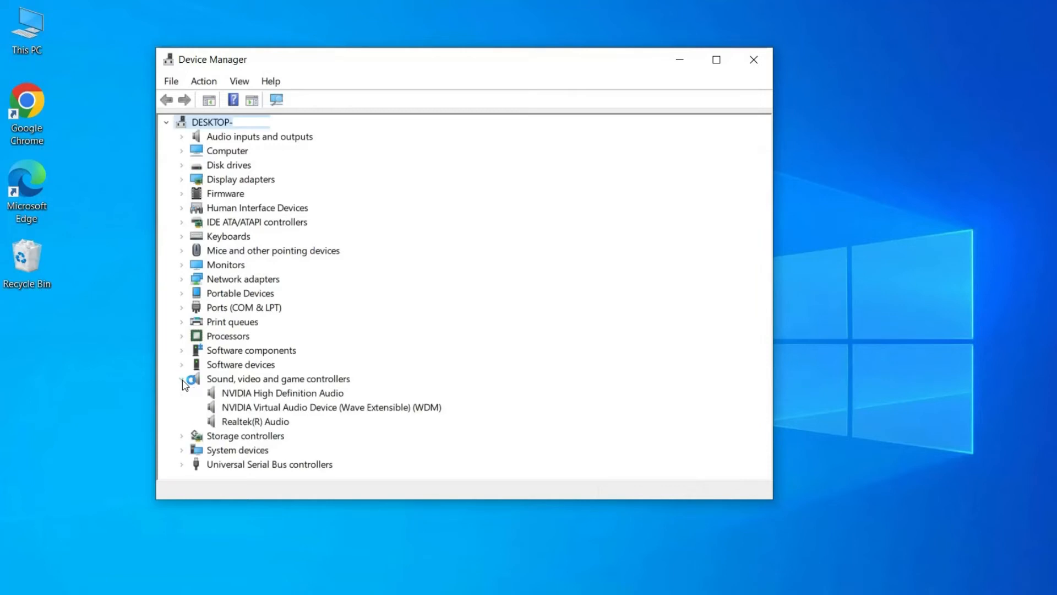
pyautogui.rightClick(255, 420)
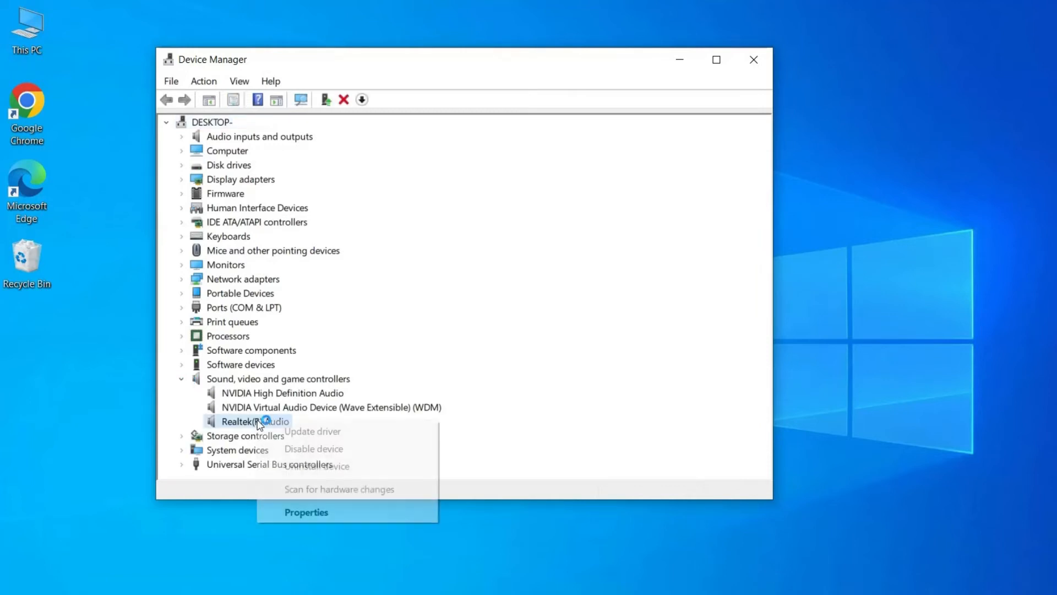
pyautogui.moveTo(316, 466)
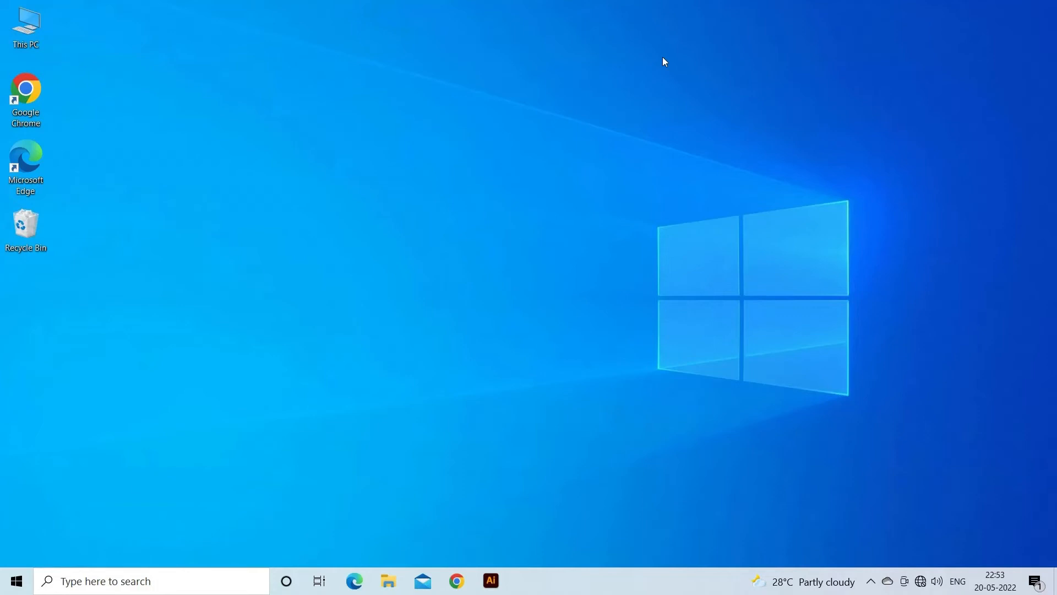
# - Relaunch Device Manager via the Start quick menu and select Realtek(R) Audio
pyautogui.rightClick(15, 581)
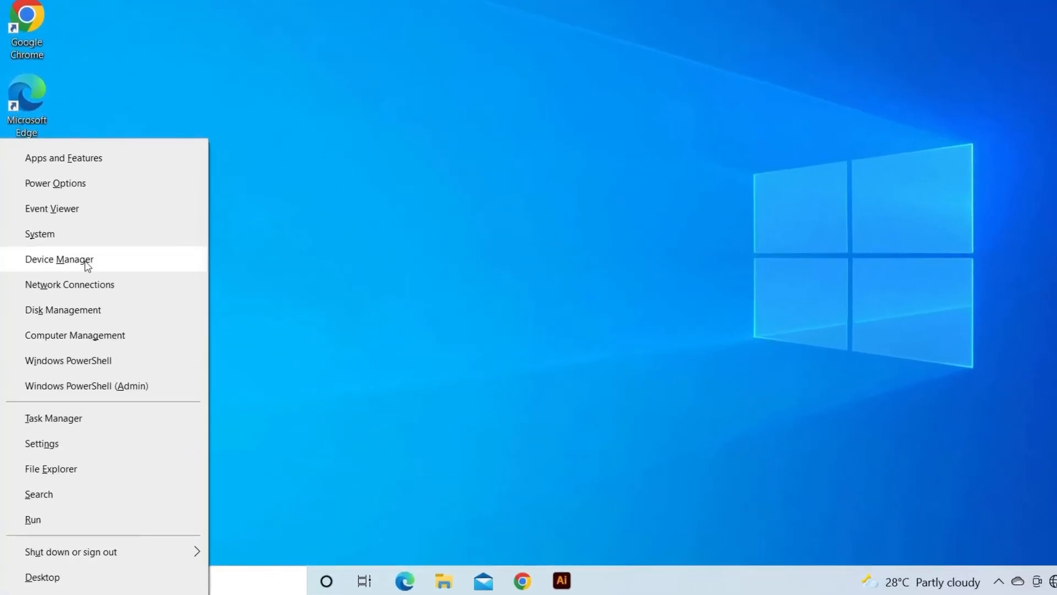
pyautogui.click(59, 258)
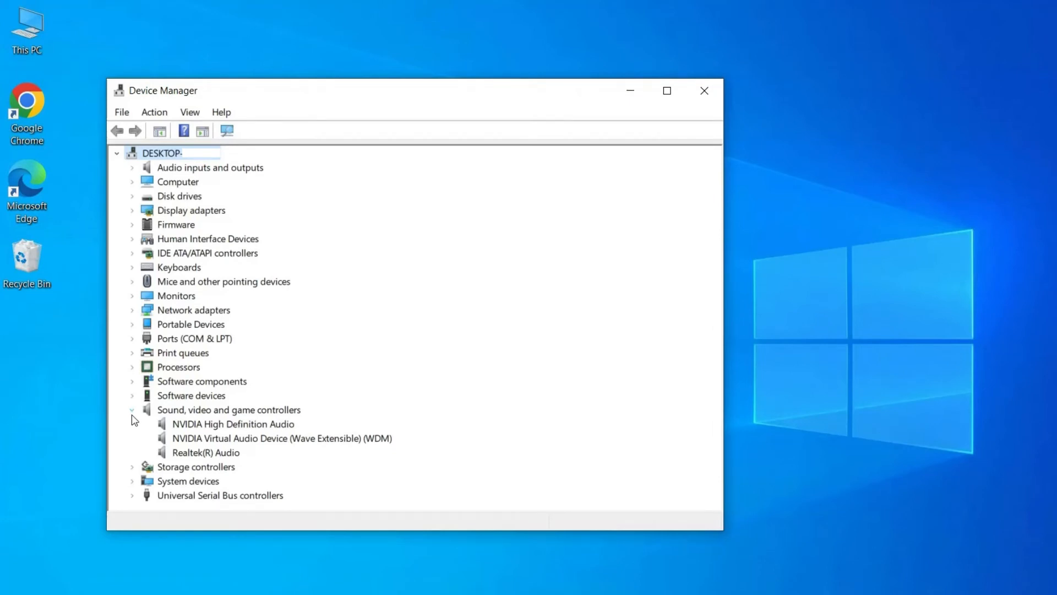
pyautogui.moveTo(187, 453)
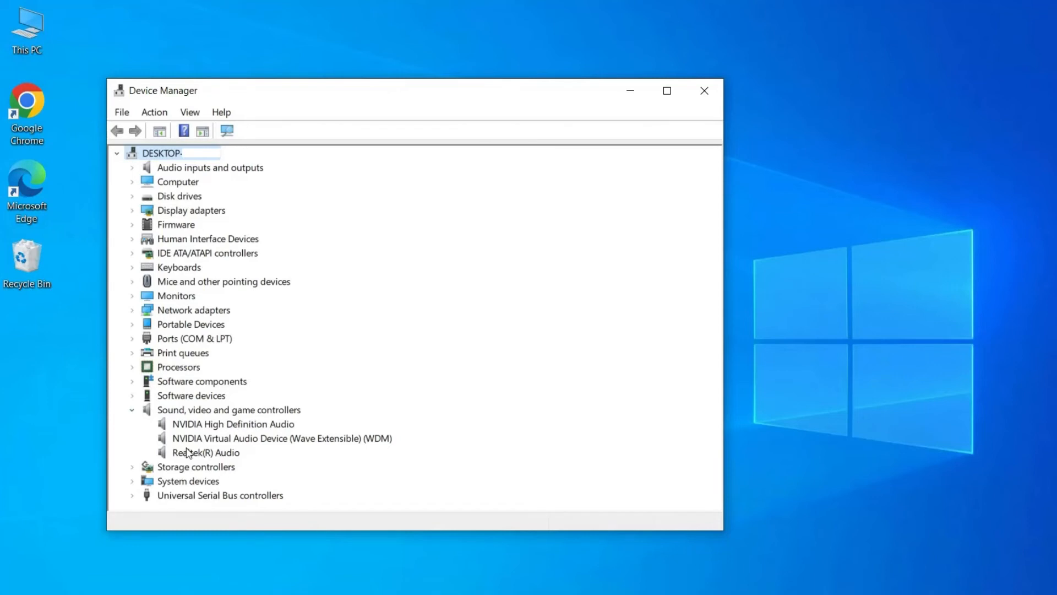
pyautogui.click(206, 453)
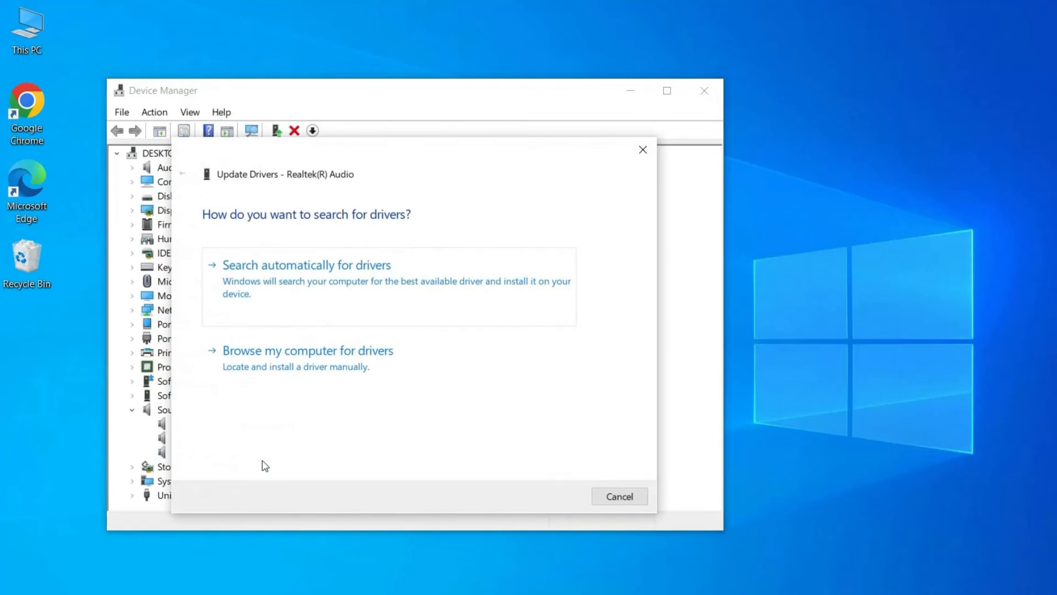
# - Manually install the generic High Definition Audio Device driver, accepting the compatibility warning
pyautogui.click(307, 351)
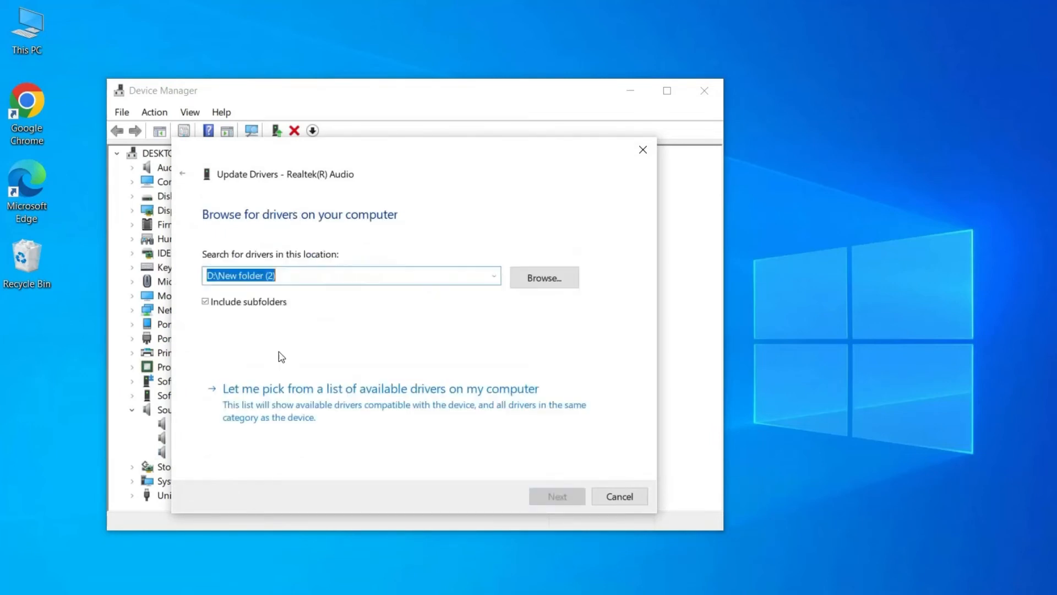
pyautogui.moveTo(311, 345)
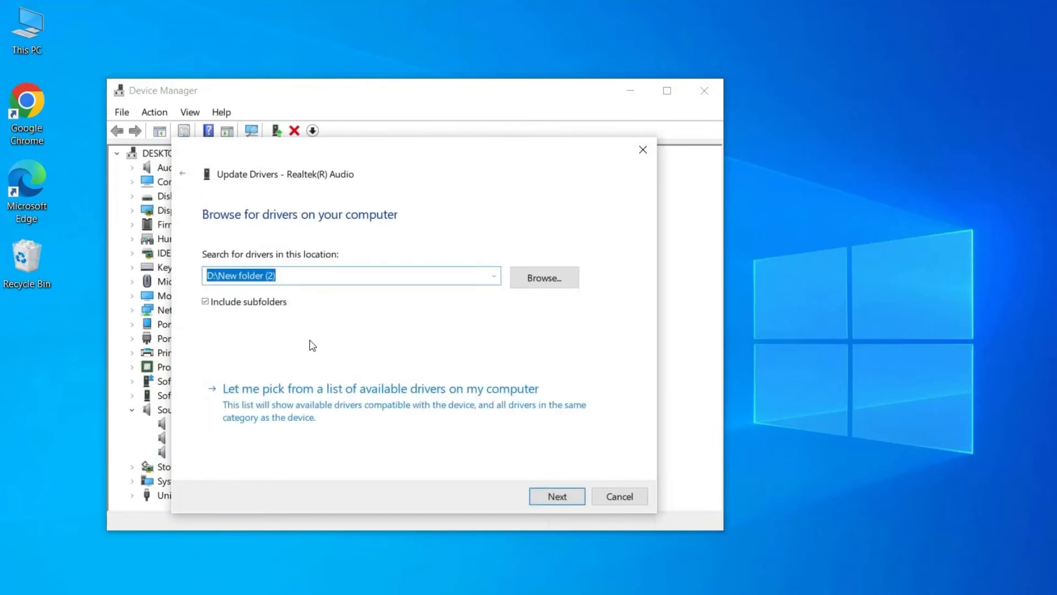
pyautogui.moveTo(300, 409)
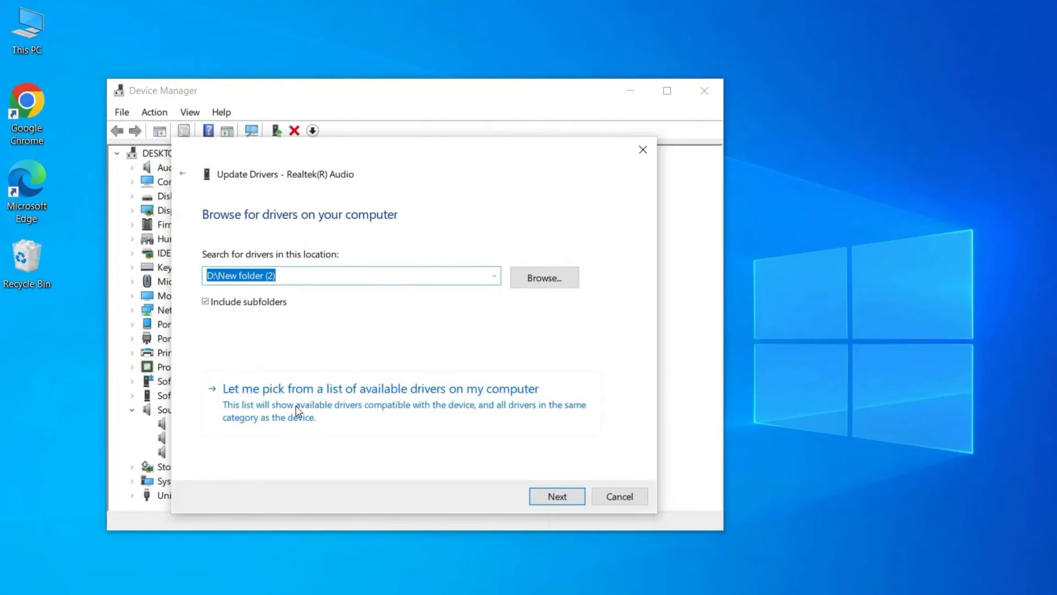
pyautogui.moveTo(307, 406)
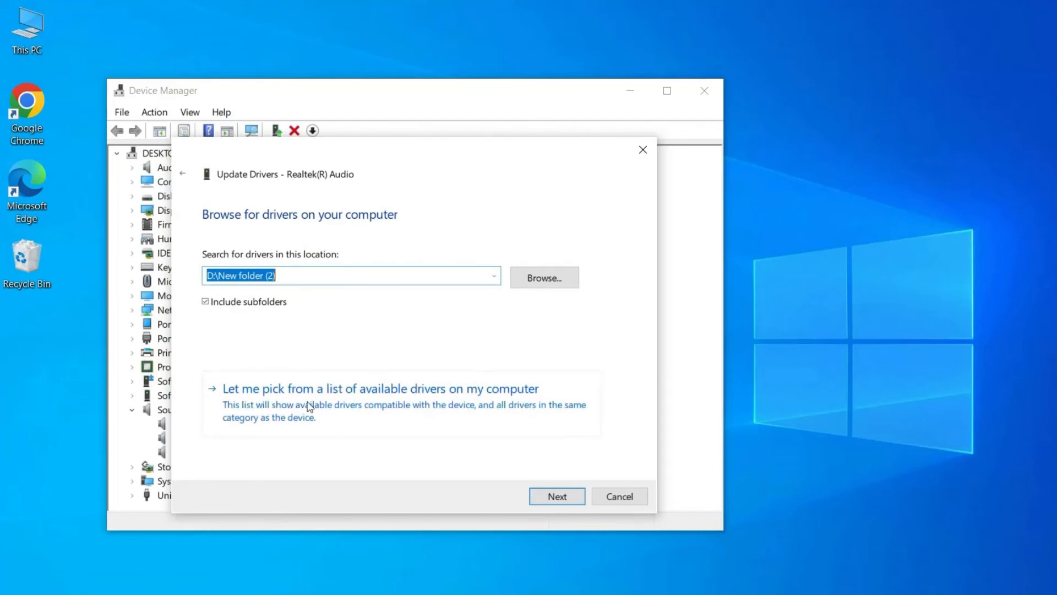
pyautogui.click(379, 388)
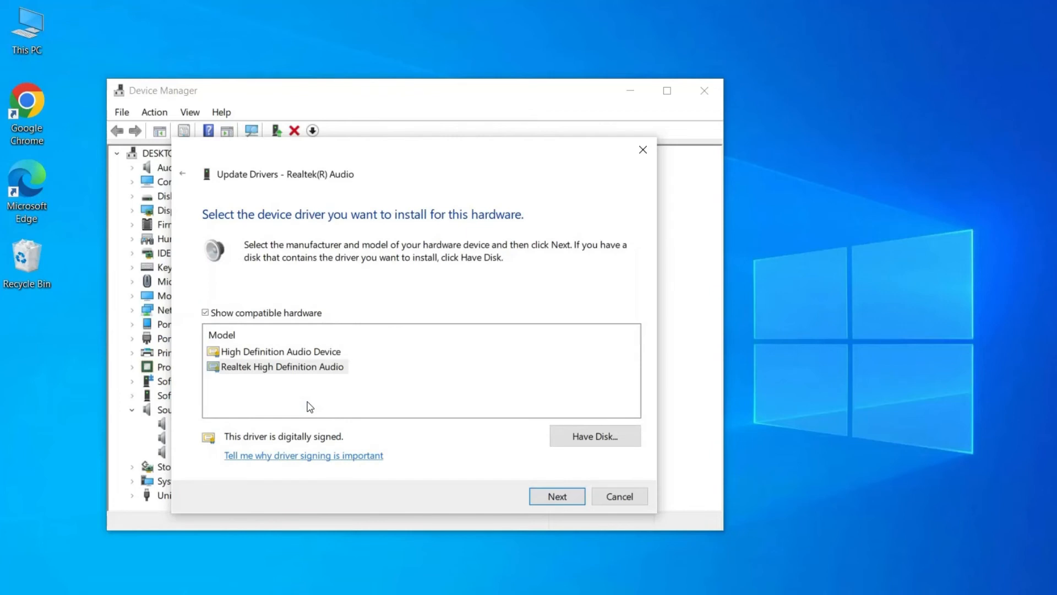
pyautogui.click(280, 351)
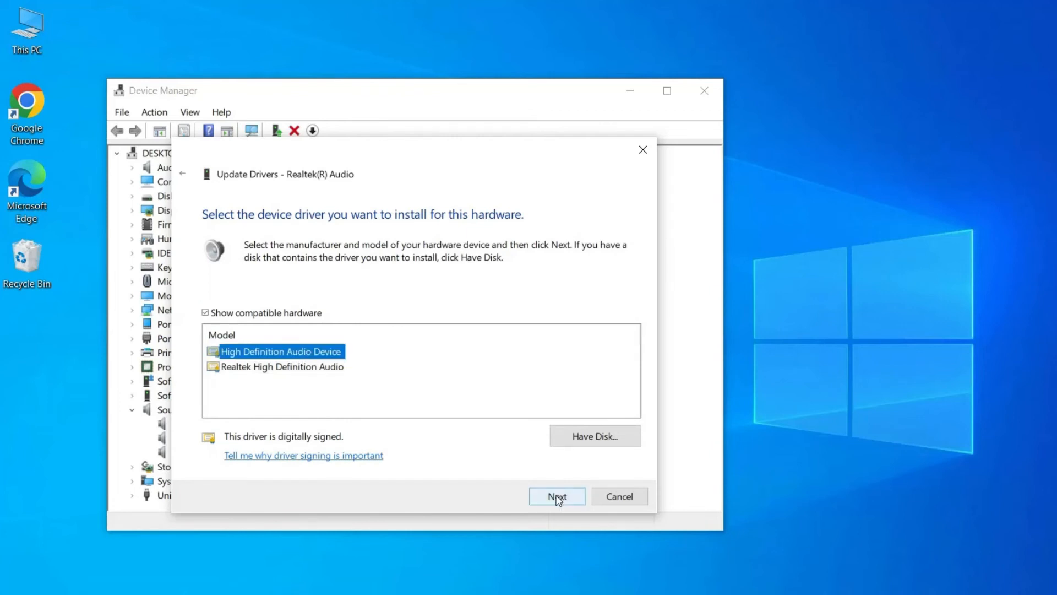
pyautogui.click(556, 497)
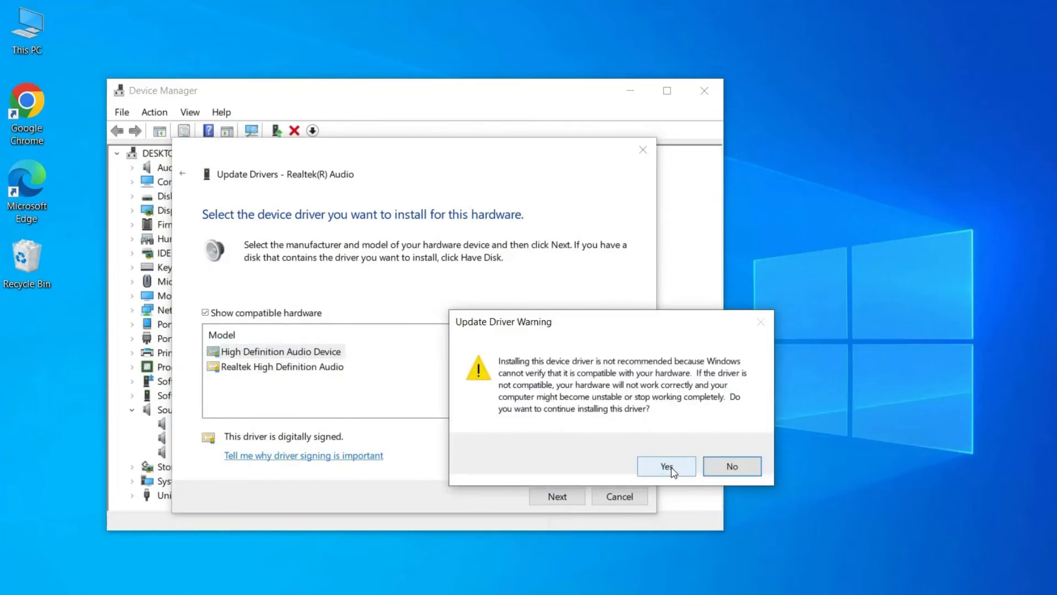
pyautogui.click(666, 466)
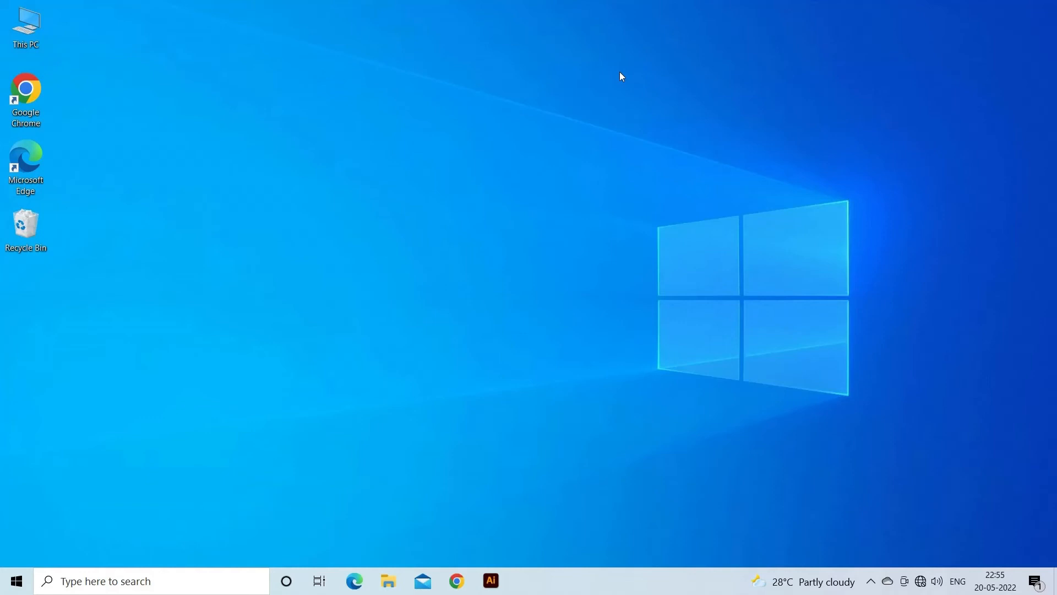
# - Run 'control' from the Win+R Run box to launch Control Panel
pyautogui.press('Win+r')
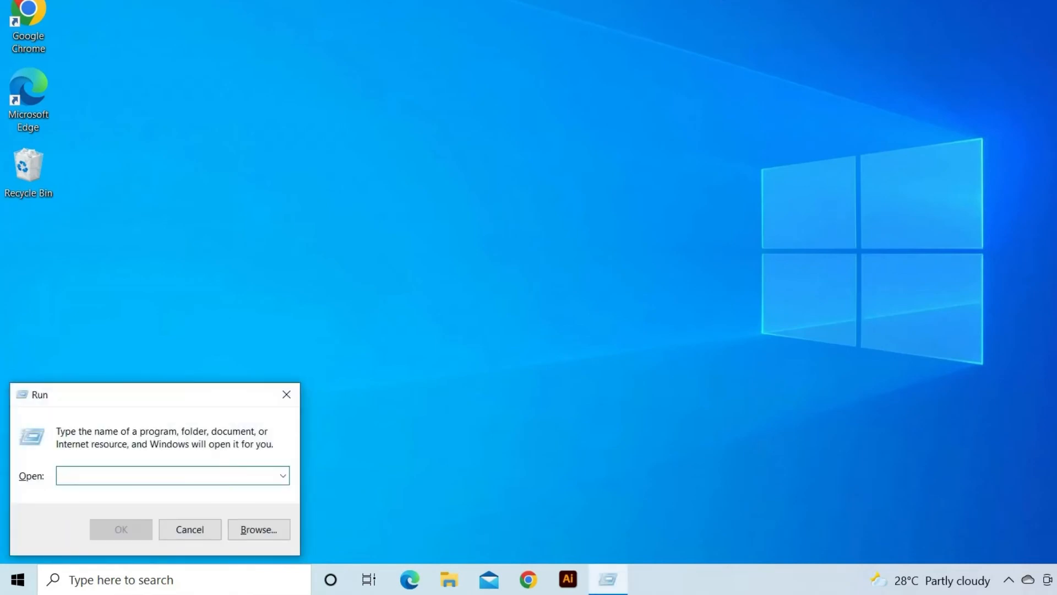
pyautogui.write('control')
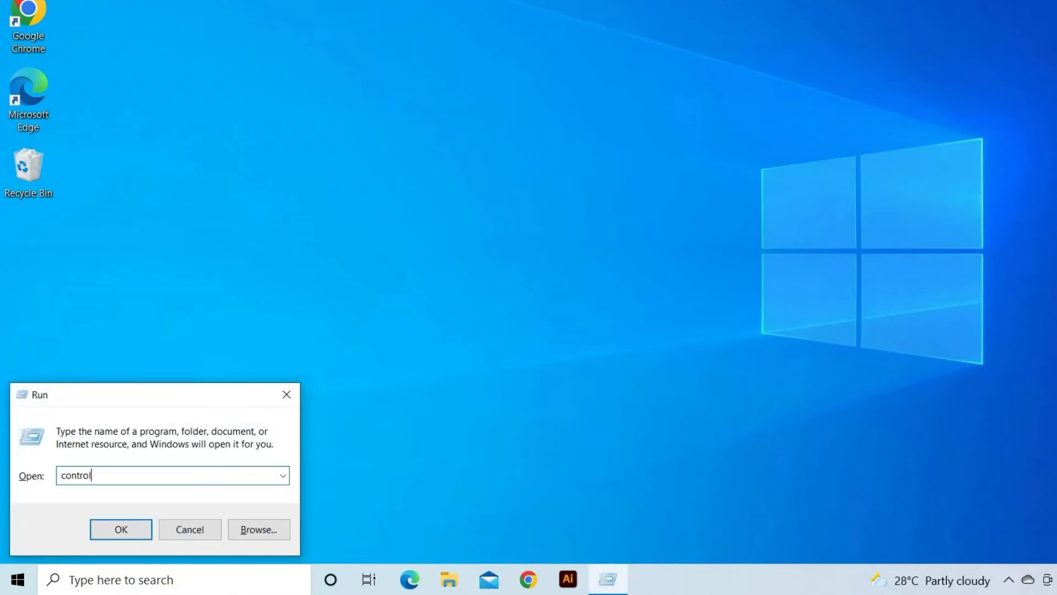
pyautogui.click(121, 529)
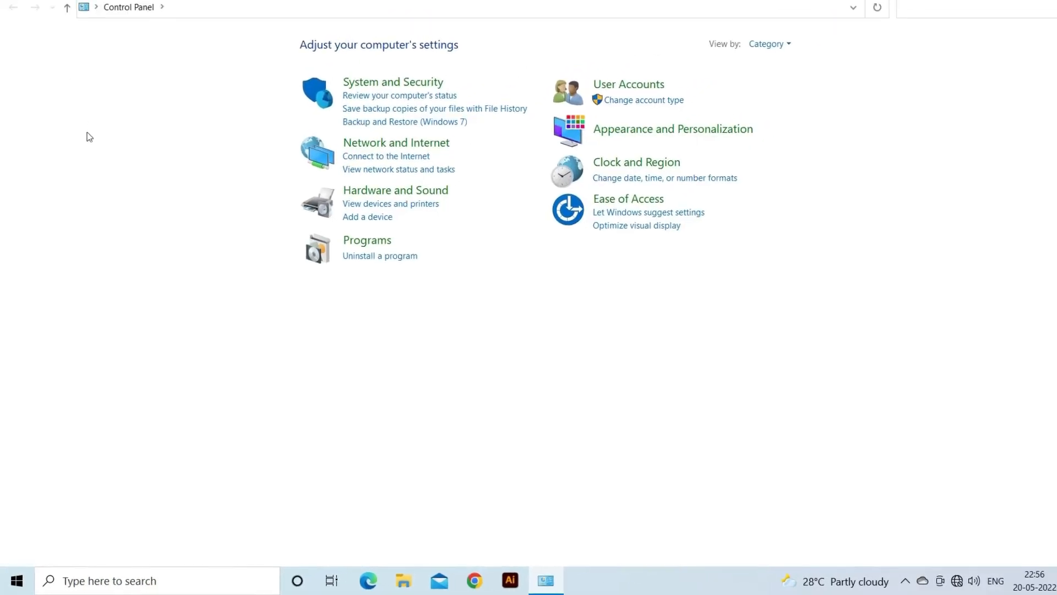
# - Switch Control Panel to All Control Panel Items and view them as large icons
pyautogui.click(156, 30)
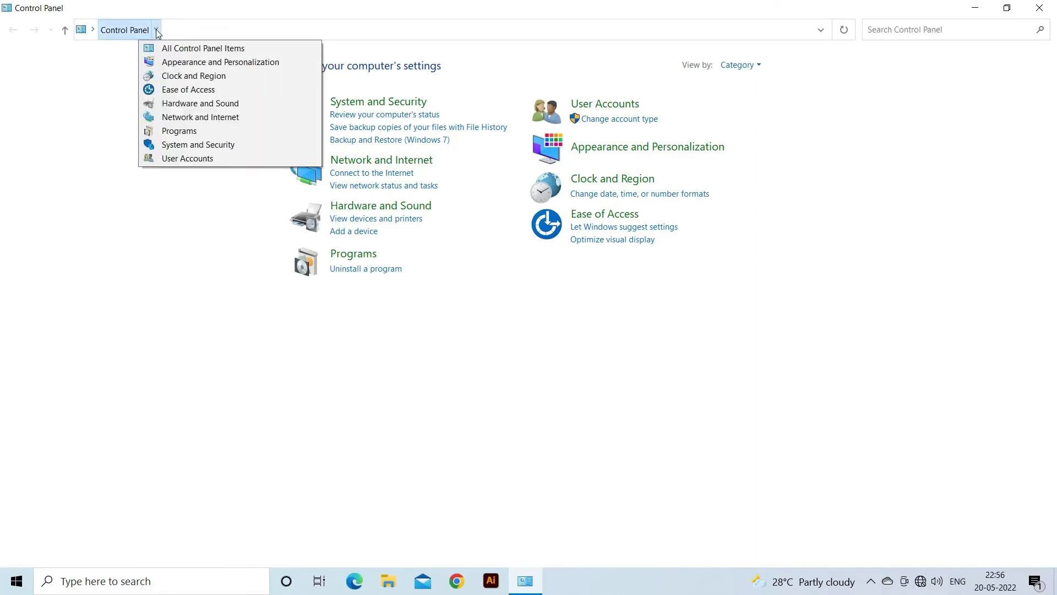
pyautogui.click(202, 48)
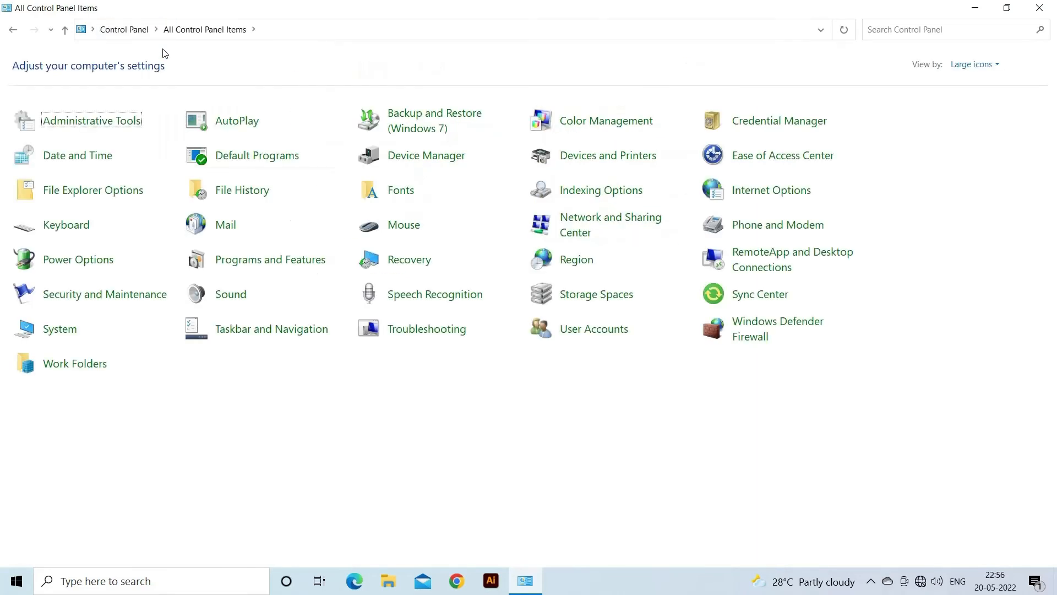
pyautogui.click(973, 64)
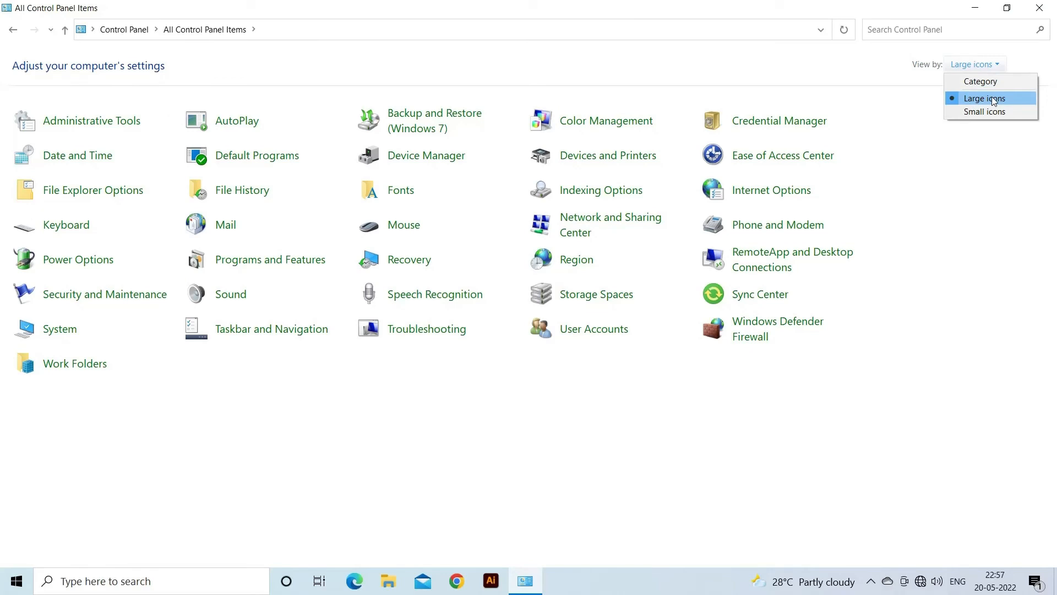
pyautogui.click(985, 98)
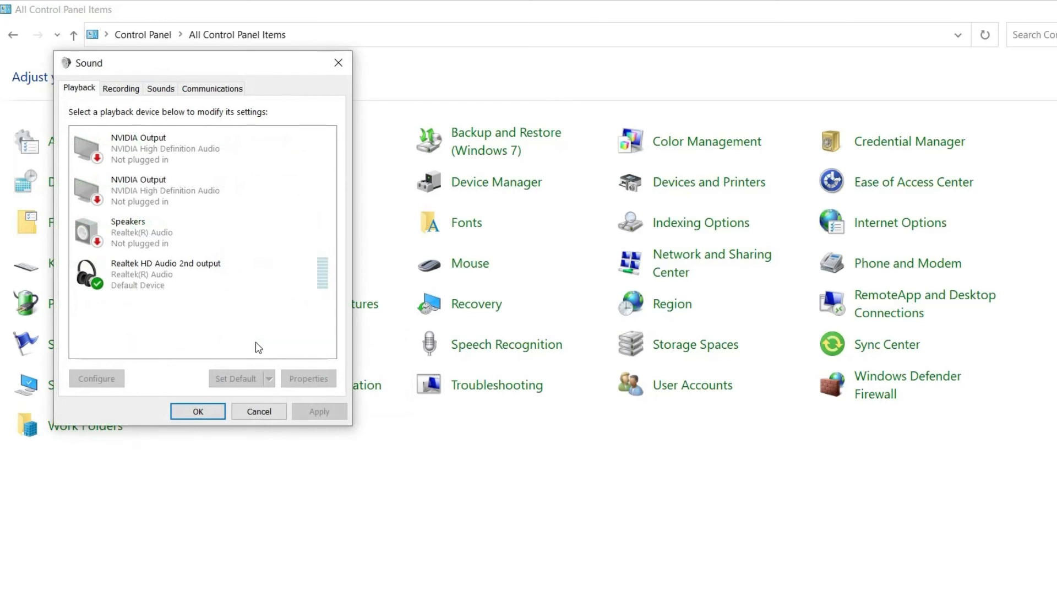
# - Open Properties for the default Realtek HD Audio 2nd output playback device
pyautogui.rightClick(165, 273)
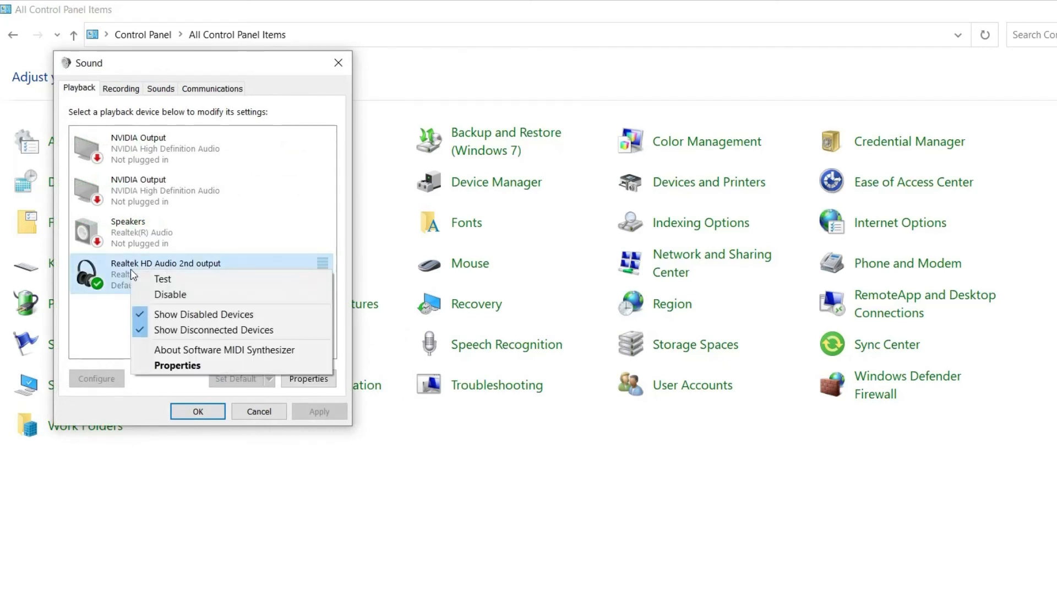
pyautogui.moveTo(185, 369)
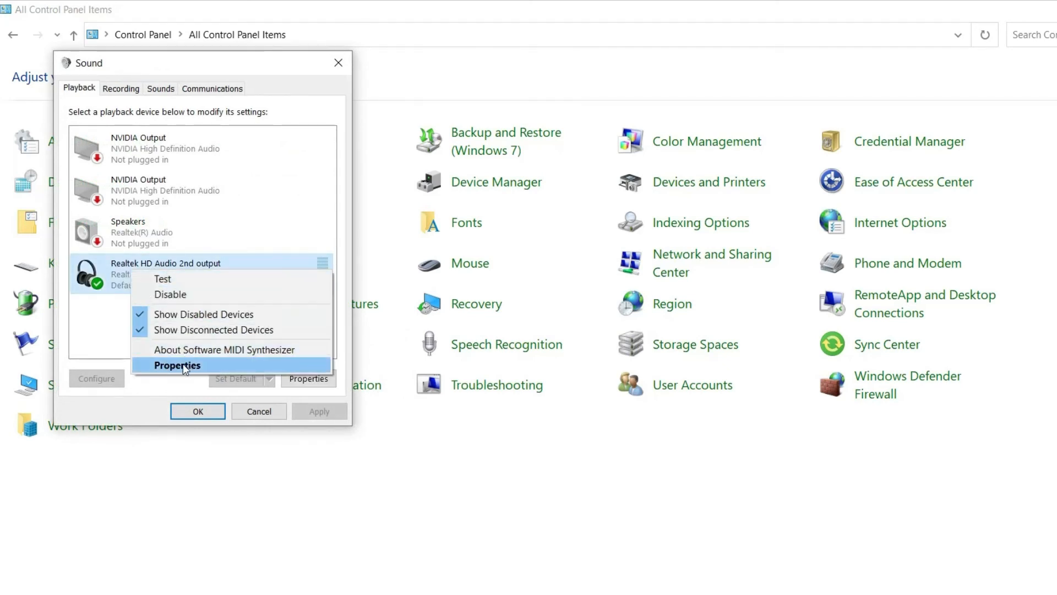
pyautogui.click(177, 364)
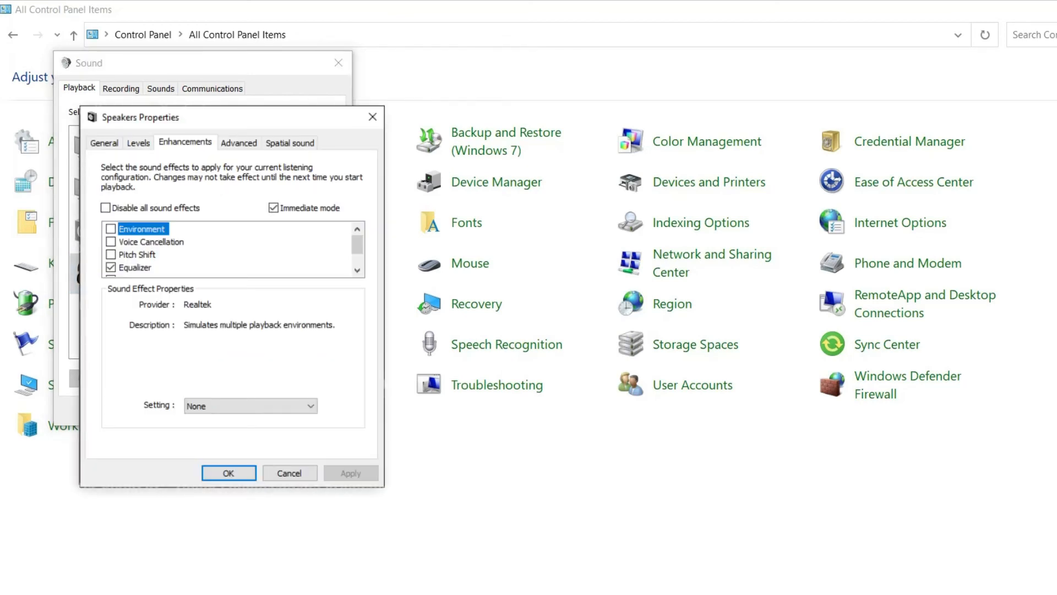